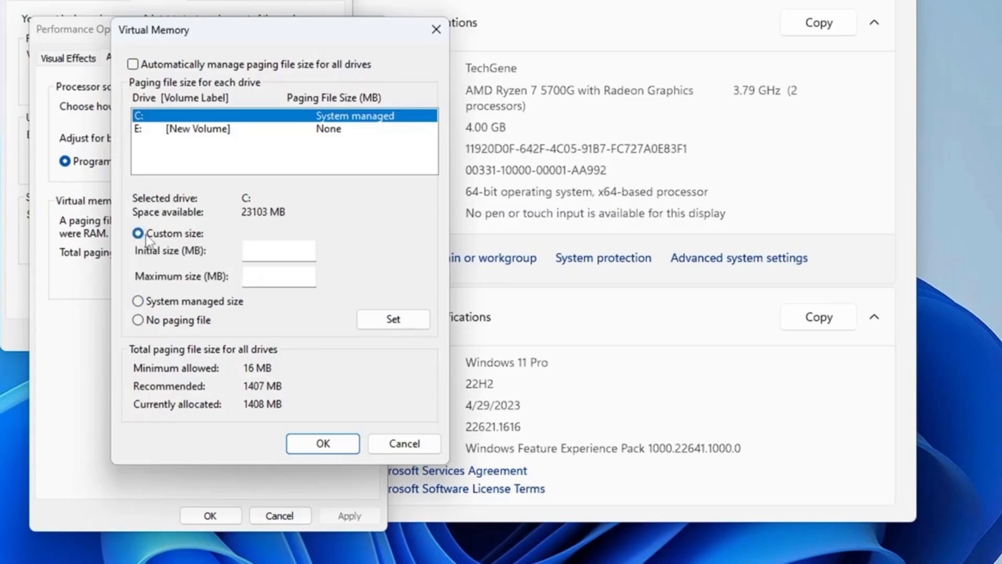
{"action": "left_click", "coordinate": [138, 233]}
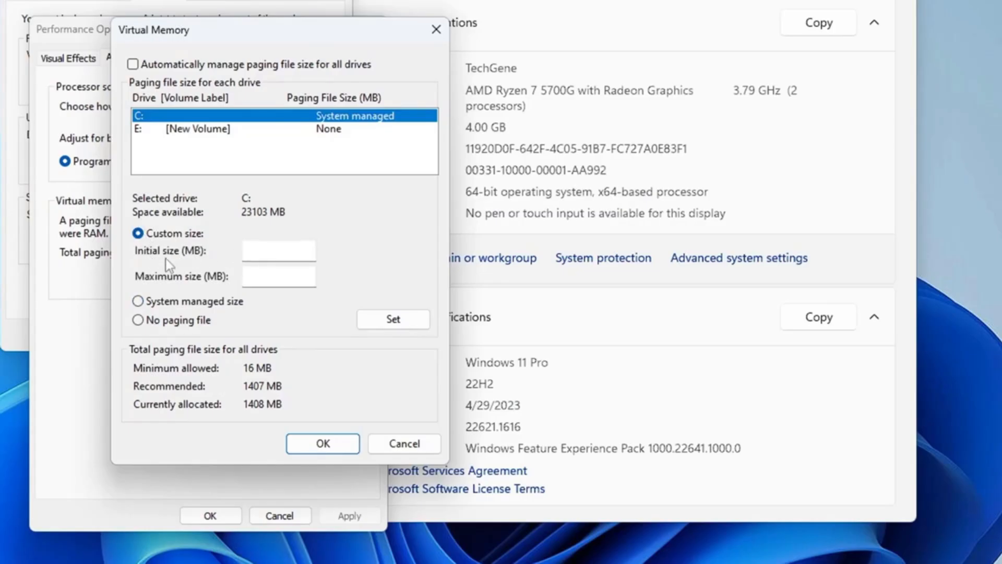
{"action": "mouse_move", "coordinate": [186, 286]}
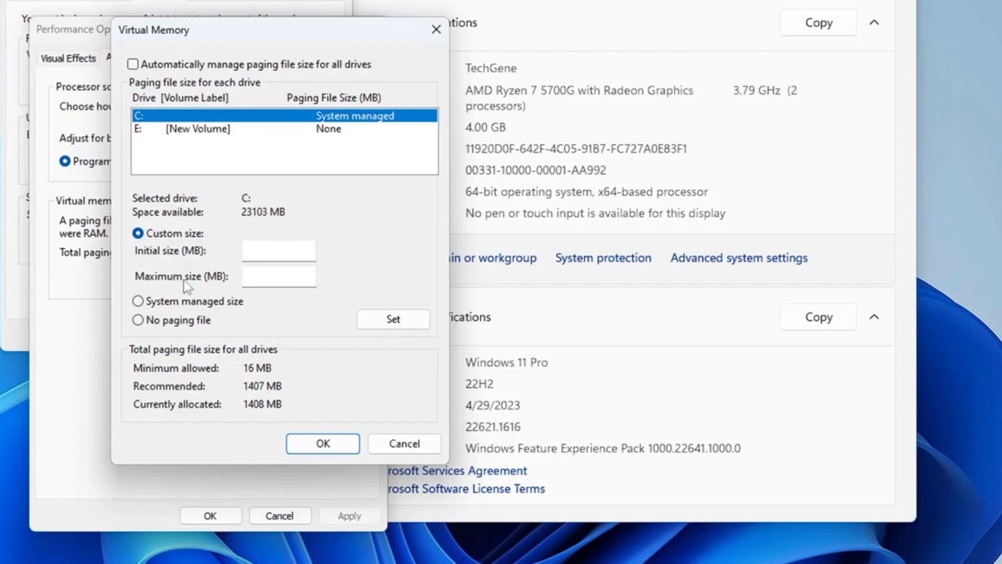